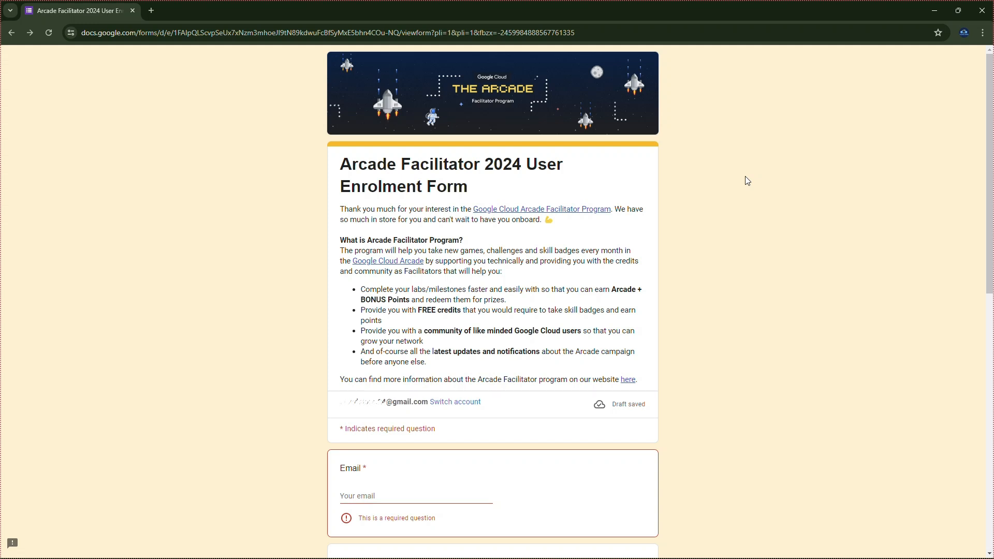
mouse_move(702, 175)
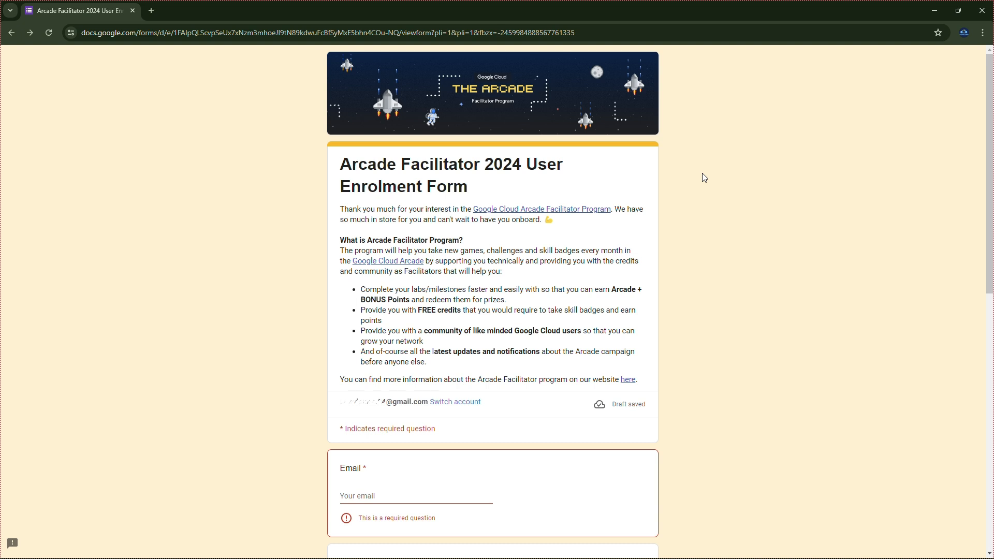
scroll("down", 3)
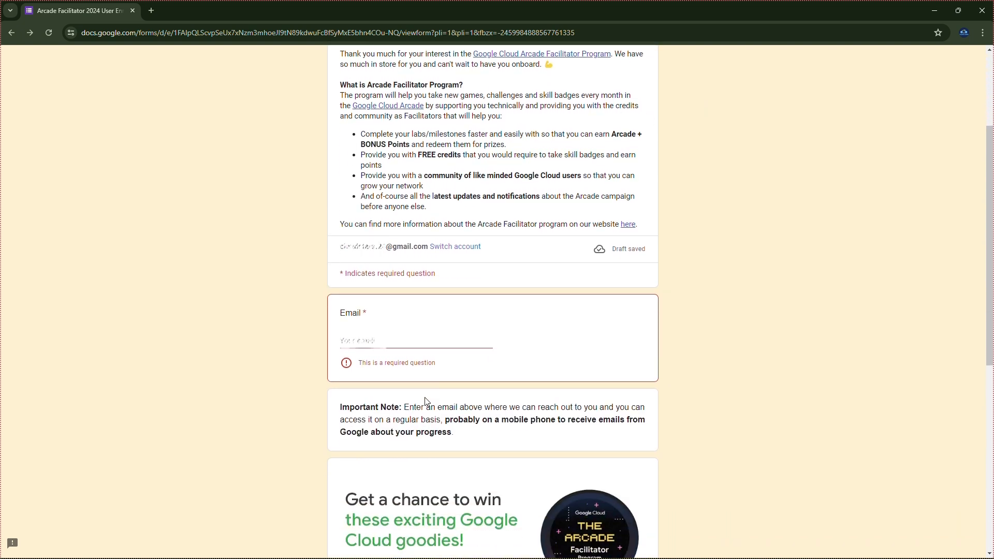
type("@gmail.com")
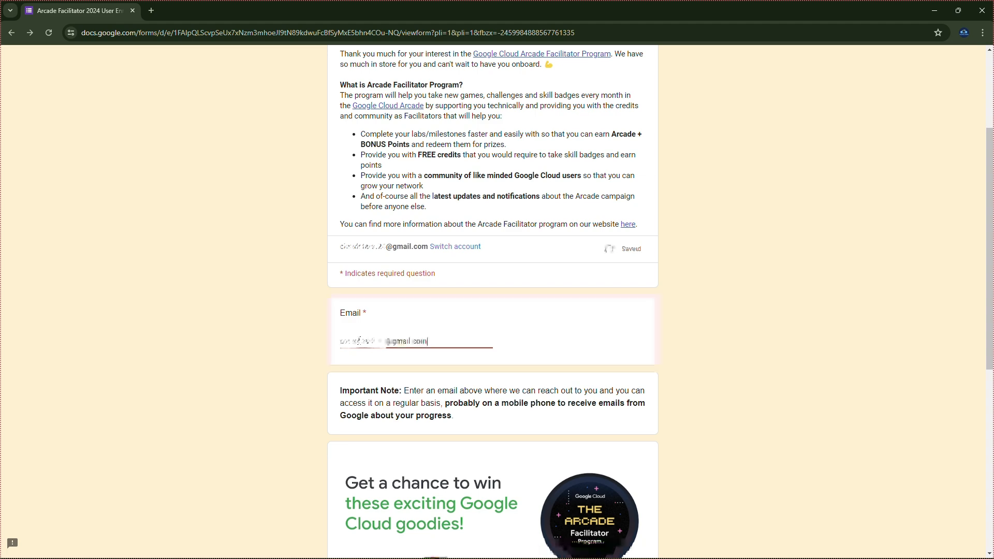
scroll("down", 3)
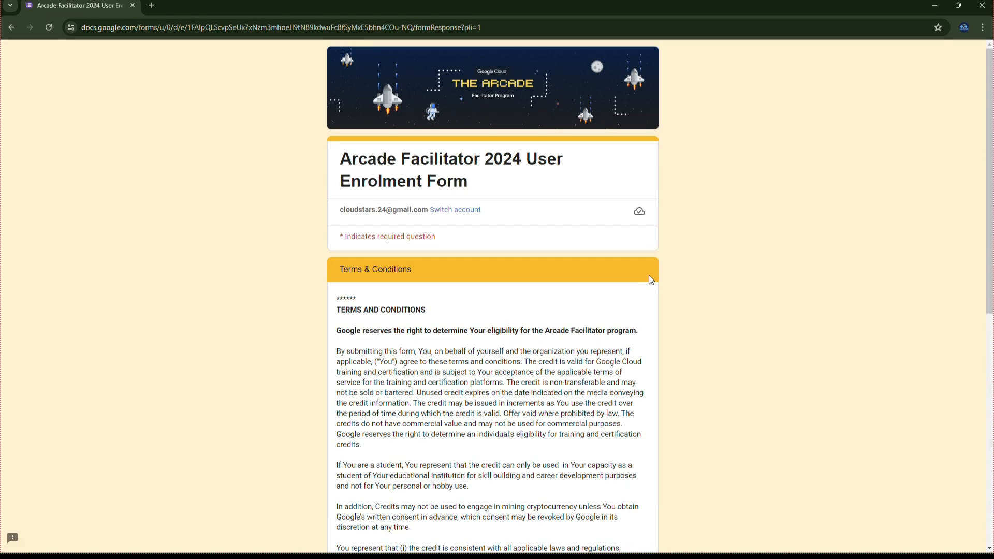
Read through the terms and select 'Yes, I accept the terms'
scroll("down", 3)
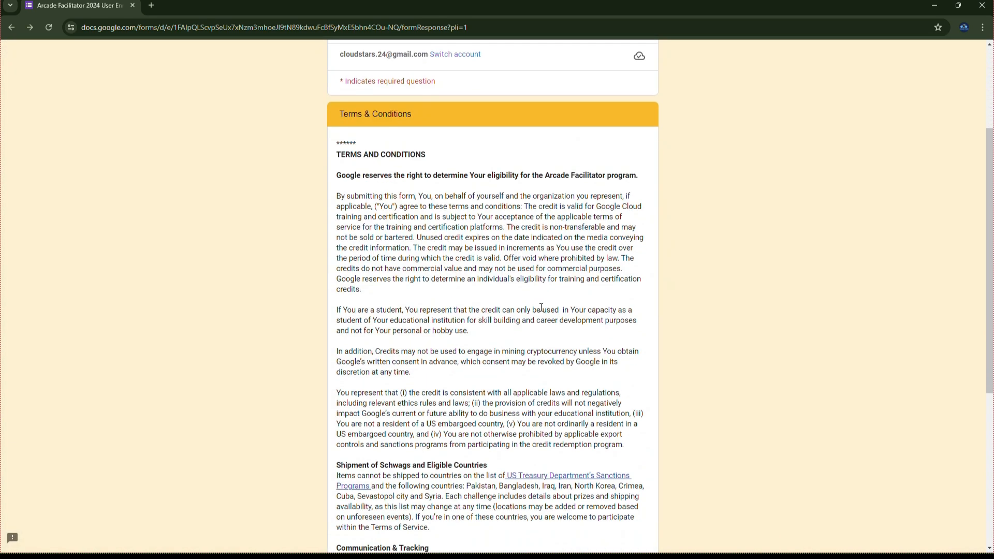
mouse_move(444, 199)
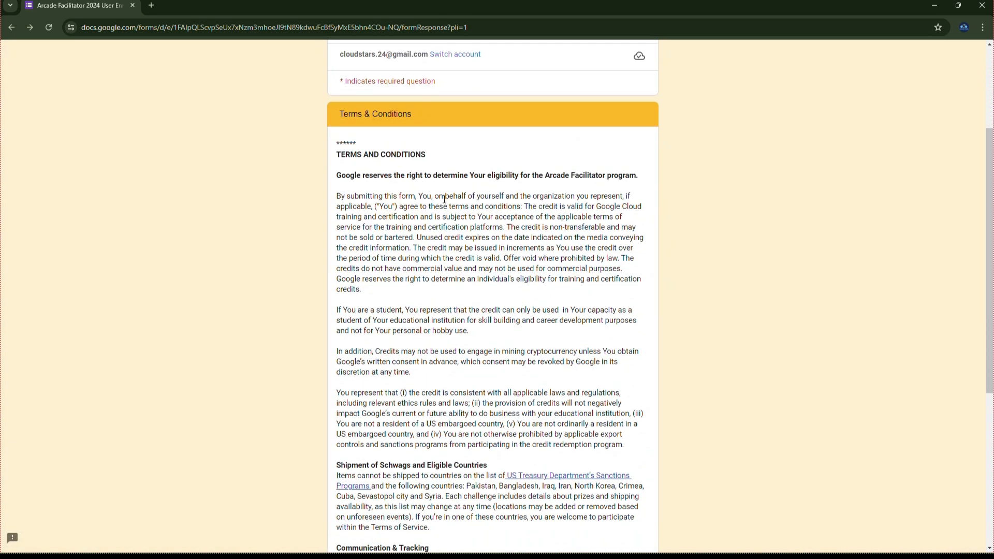
scroll("down", 3)
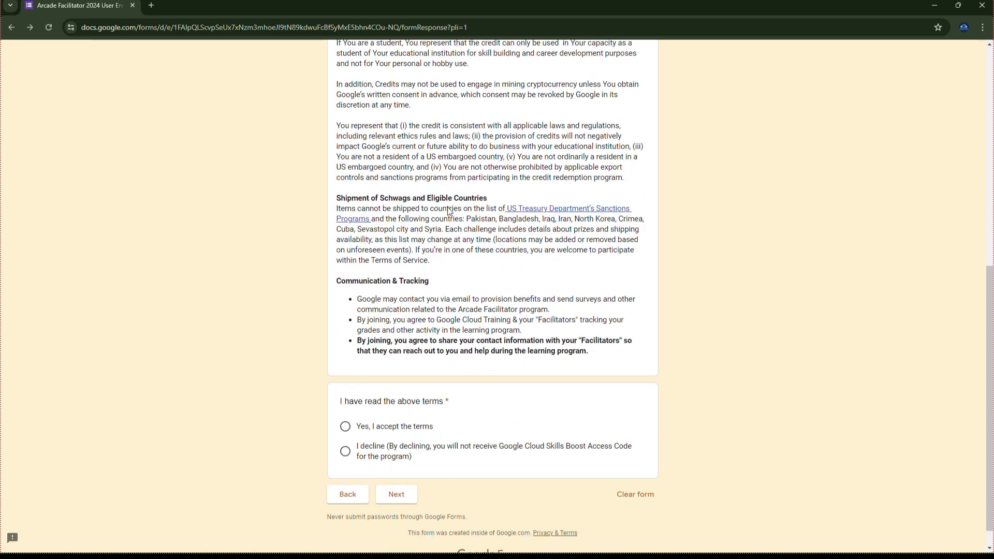
scroll("down", 3)
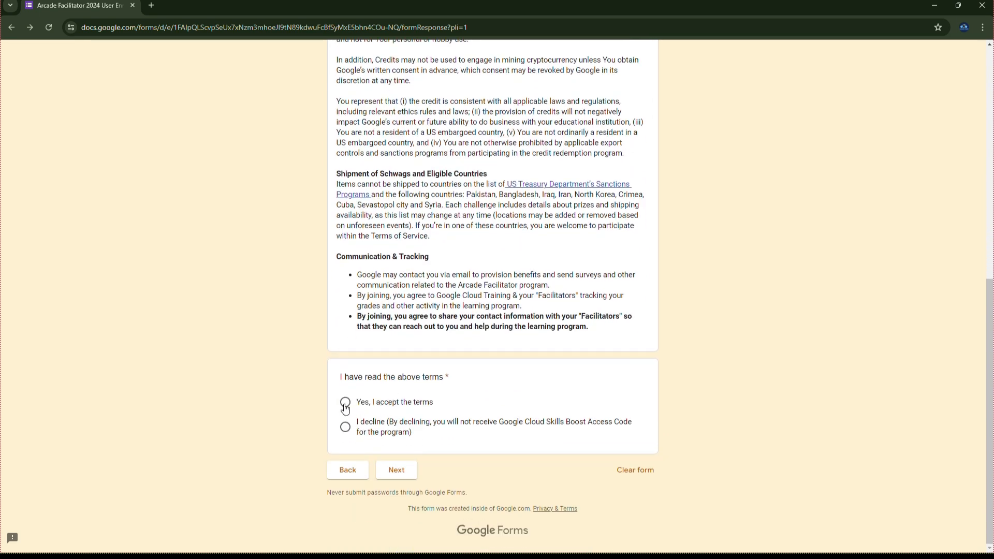
left_click(344, 402)
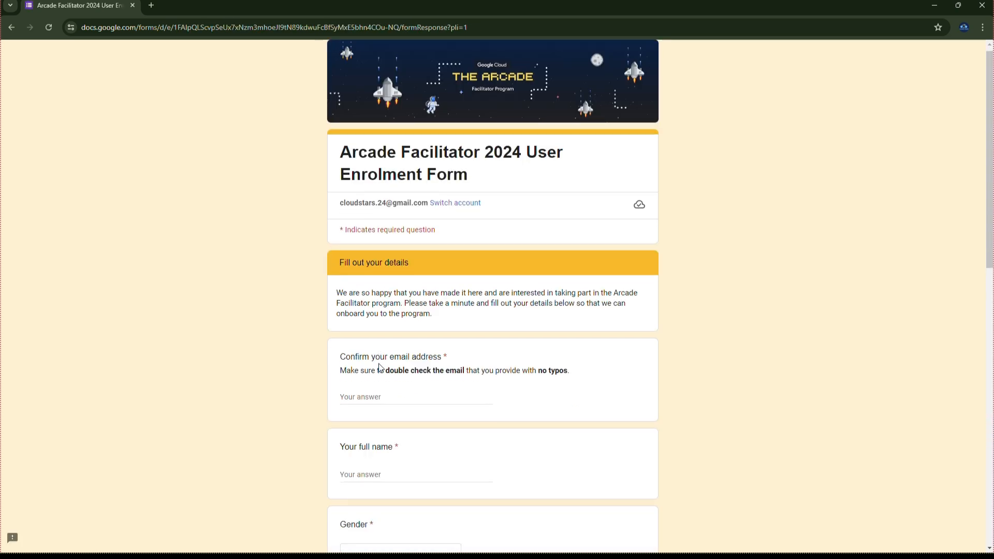
scroll("down", 3)
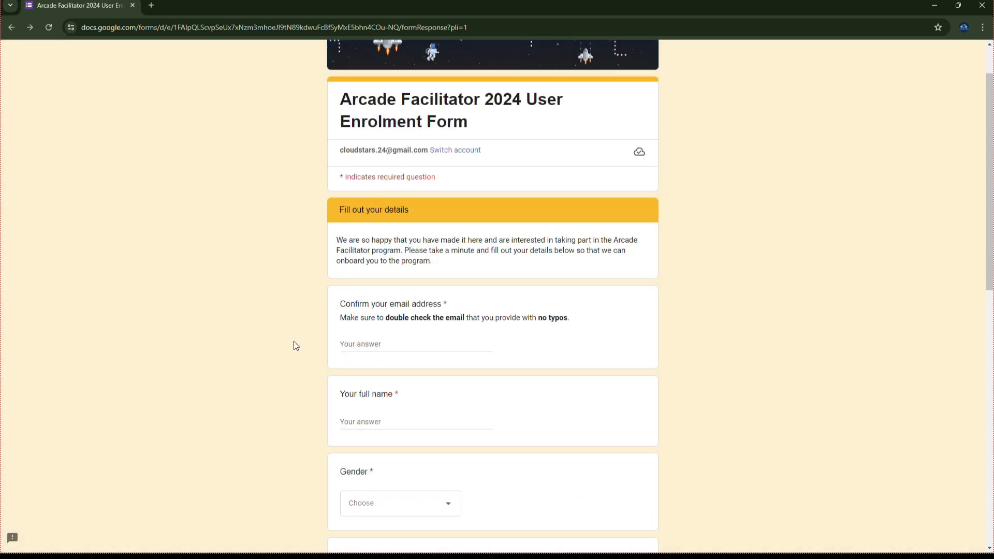
scroll("down", 3)
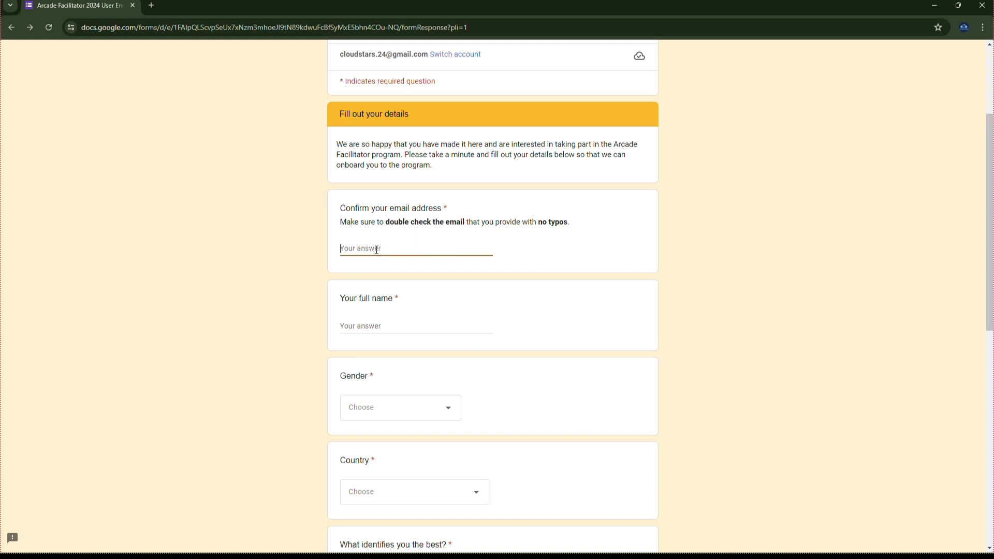
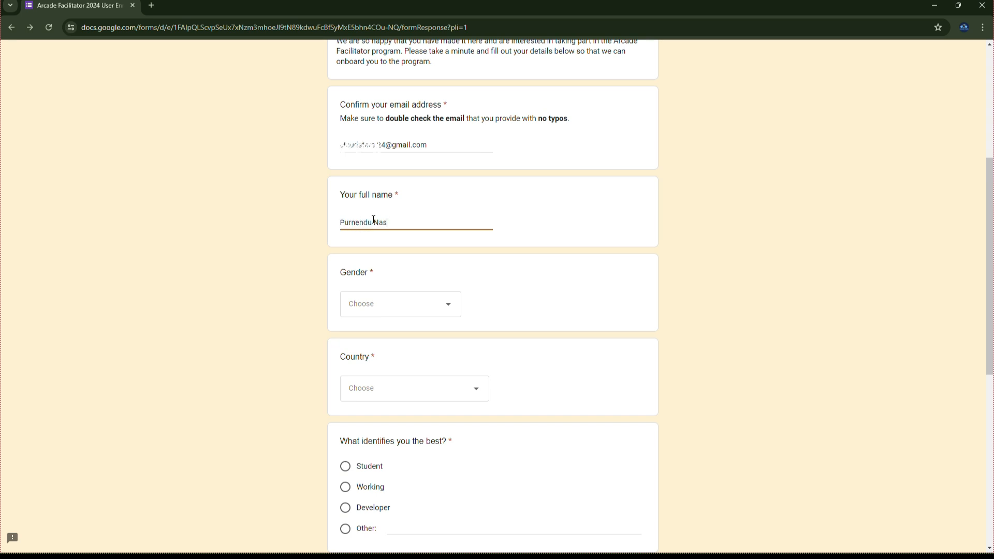
left_click(399, 304)
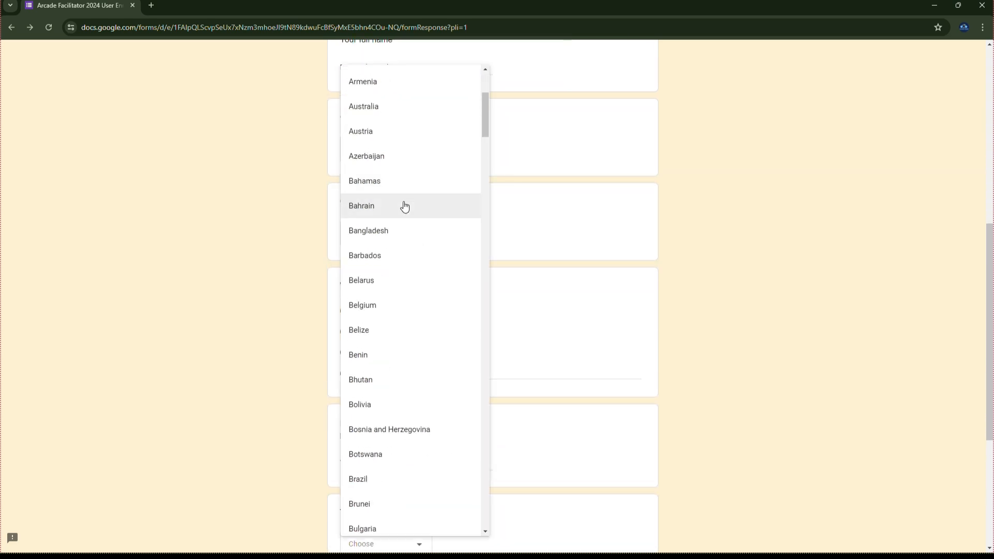
Select India as the country and pick a year of graduation
scroll("down", 3)
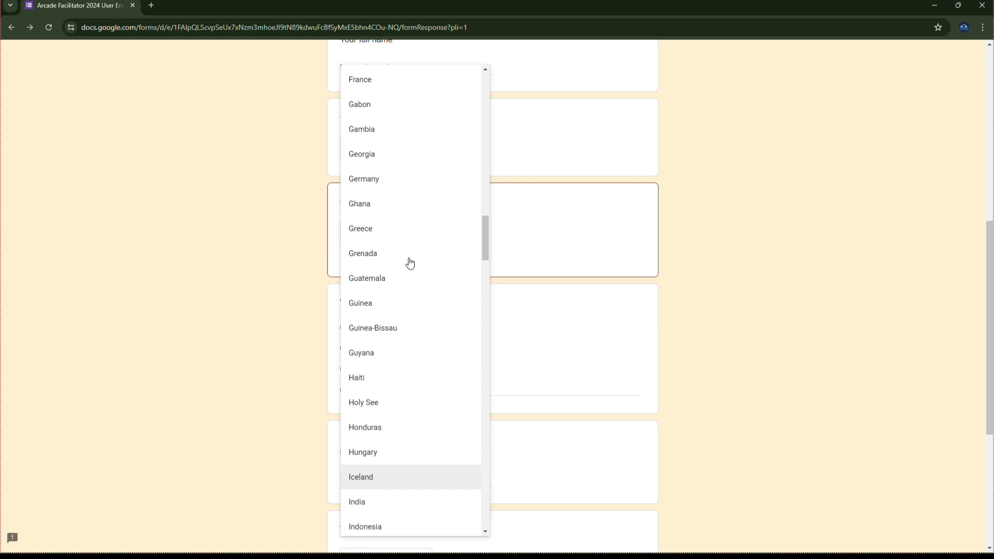
left_click(357, 502)
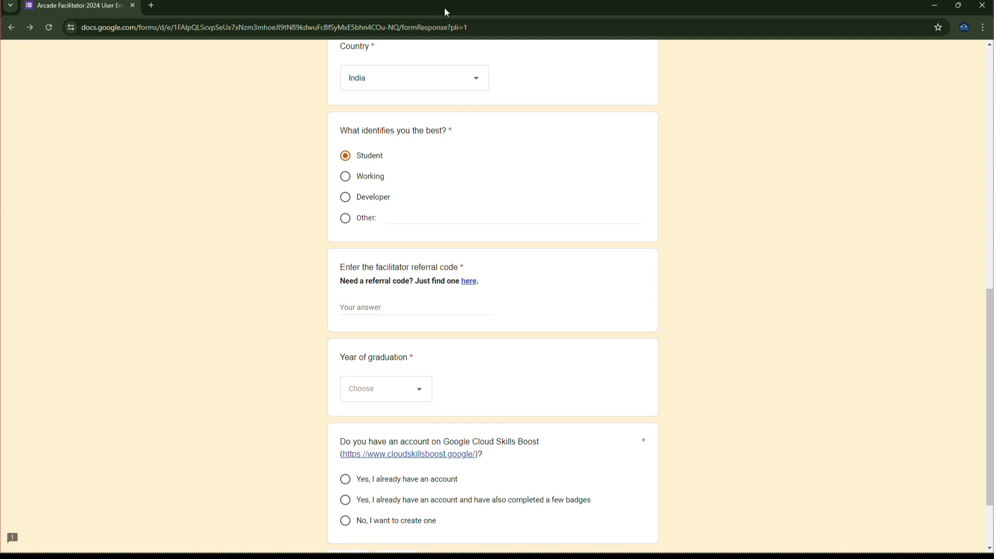
mouse_move(437, 24)
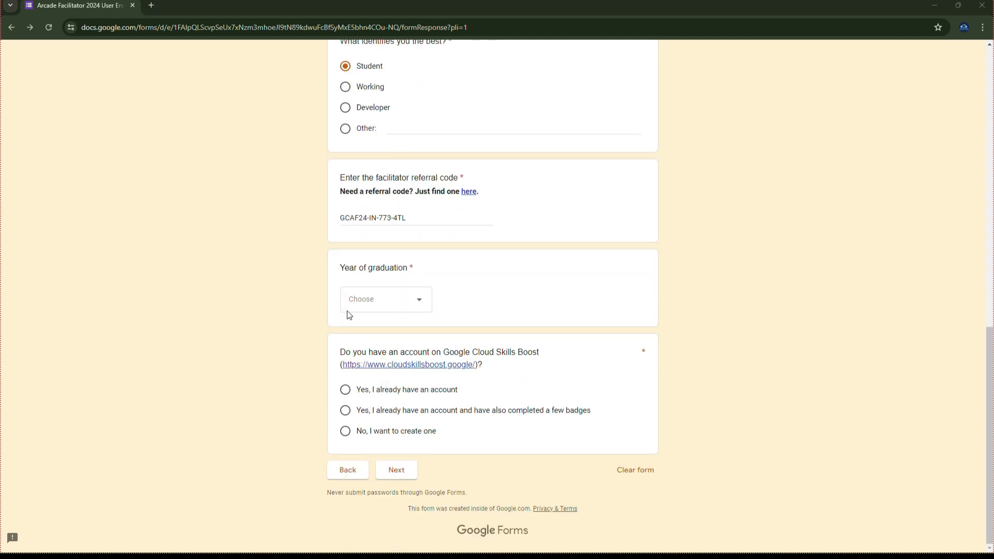
left_click(385, 299)
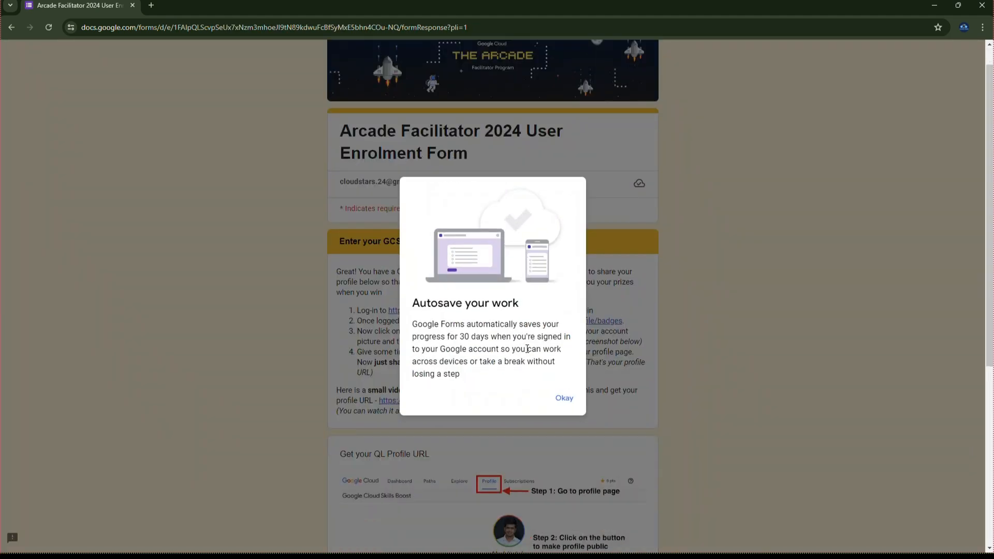
Dismiss the Autosave notice, paste the Skills Boost public profile URL, and advance to the last section
left_click(563, 398)
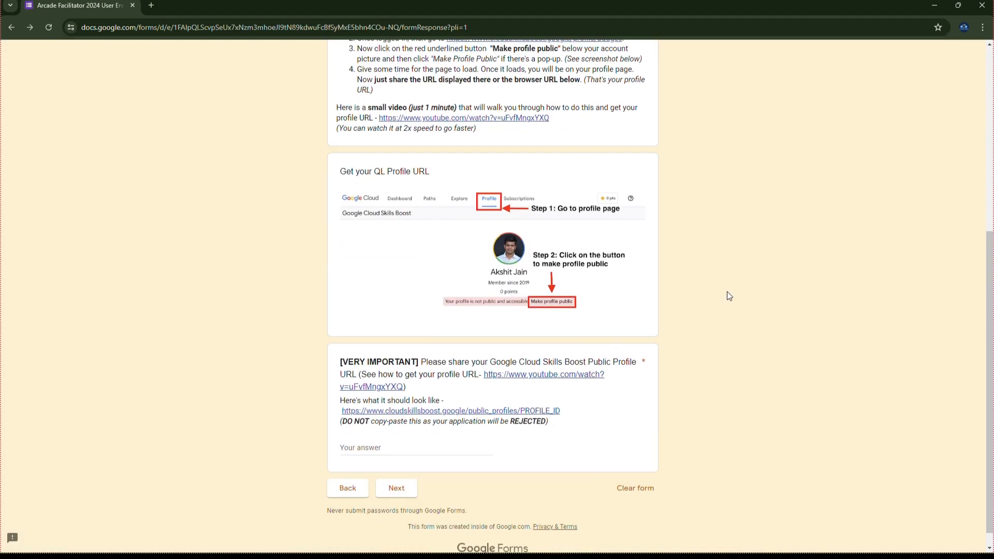
scroll("up", 3)
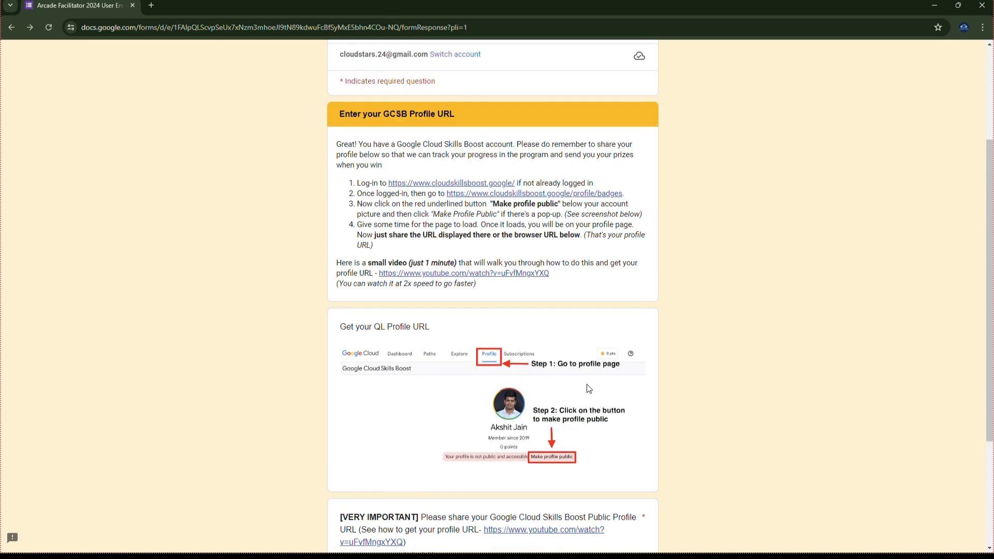
scroll("down", 3)
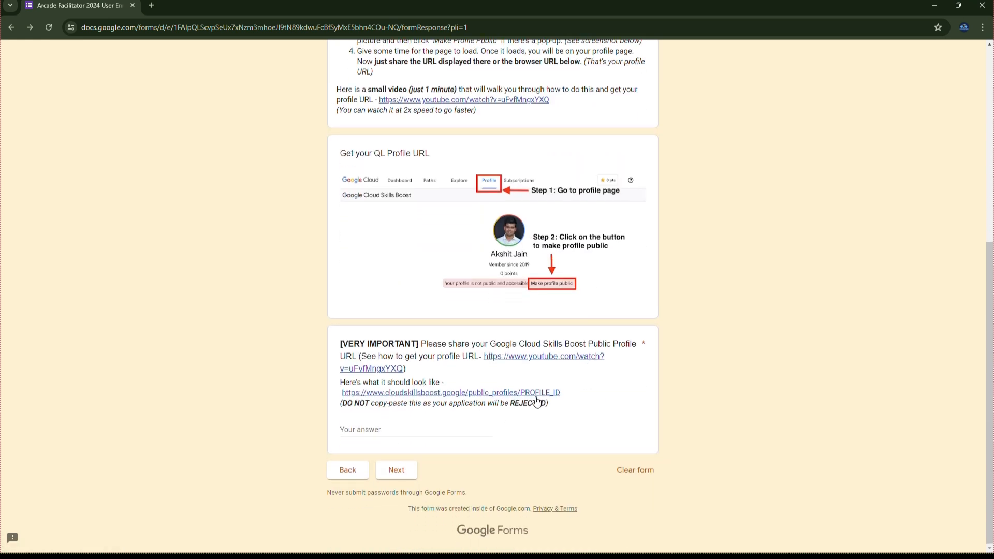
mouse_move(497, 429)
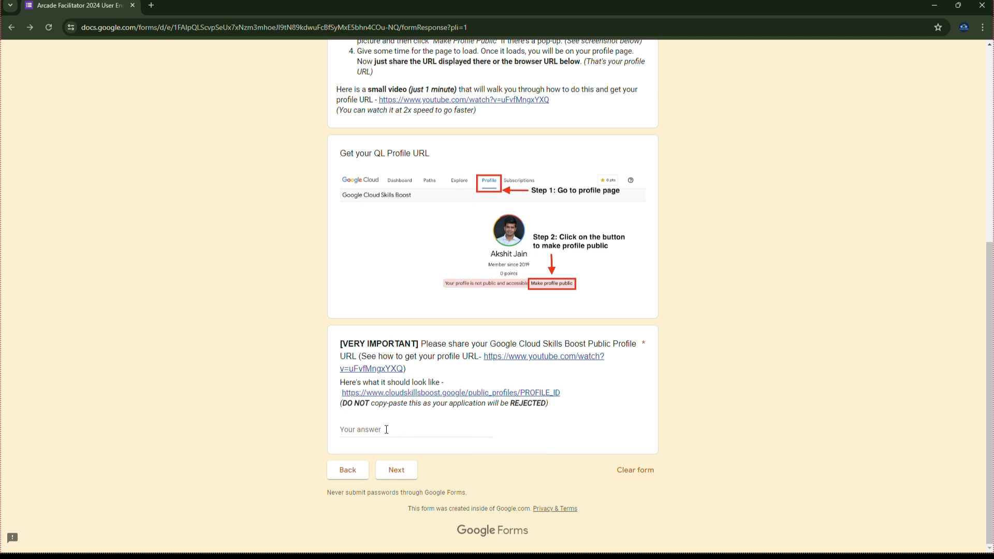
mouse_move(438, 15)
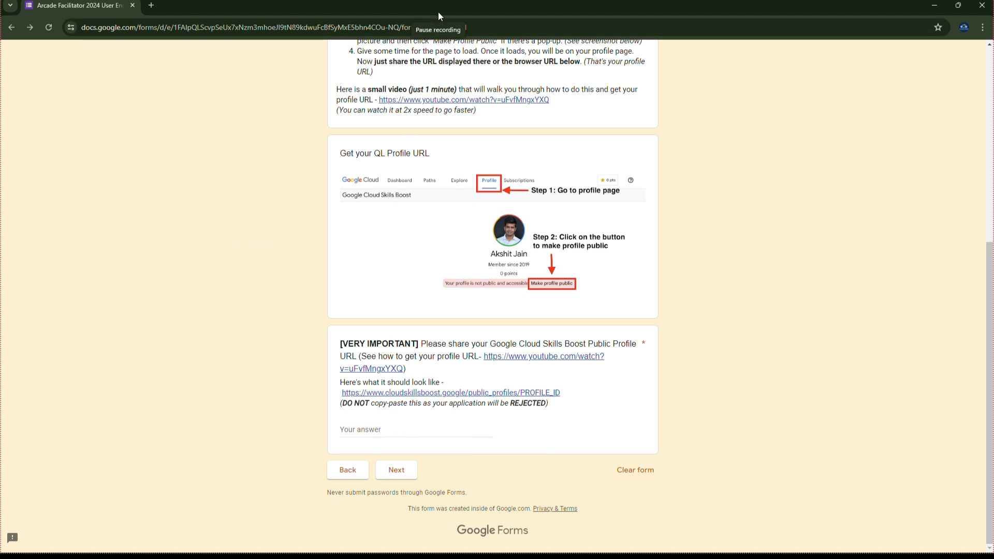
type("files/91d15a6a-fe1b-4cff-895b-0db718d5a3be")
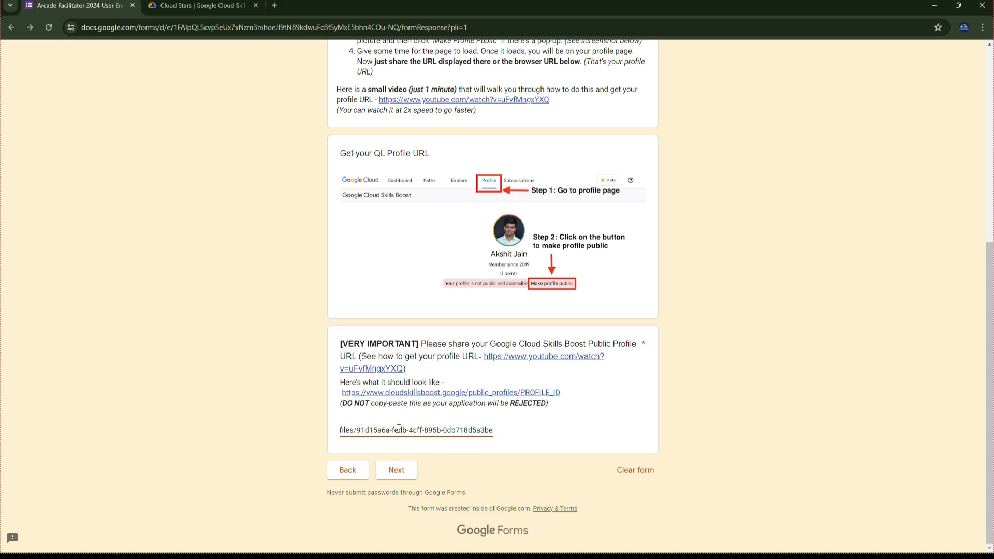
left_click(396, 470)
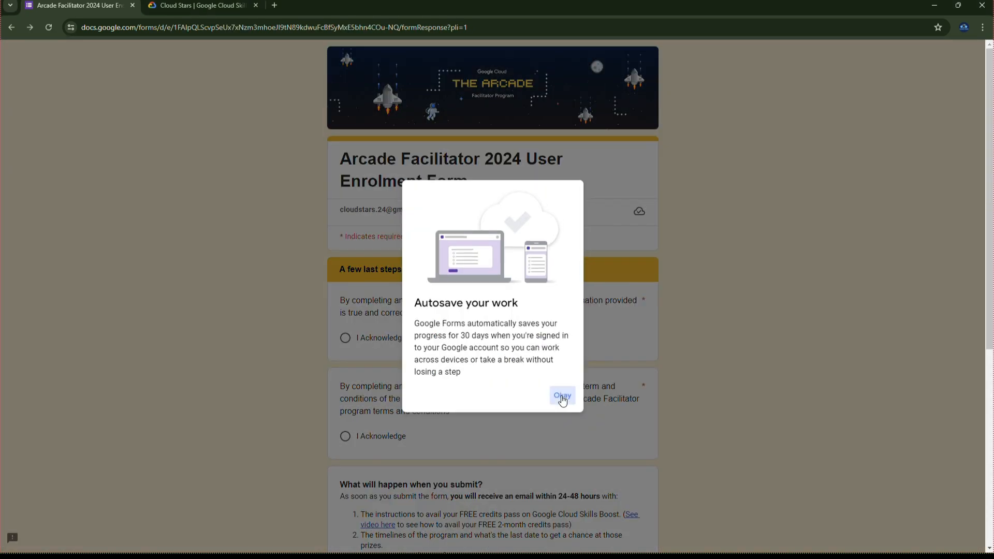
Dismiss the autosave notice, submit the form and pass the bicycle reCAPTCHA challenge
left_click(562, 396)
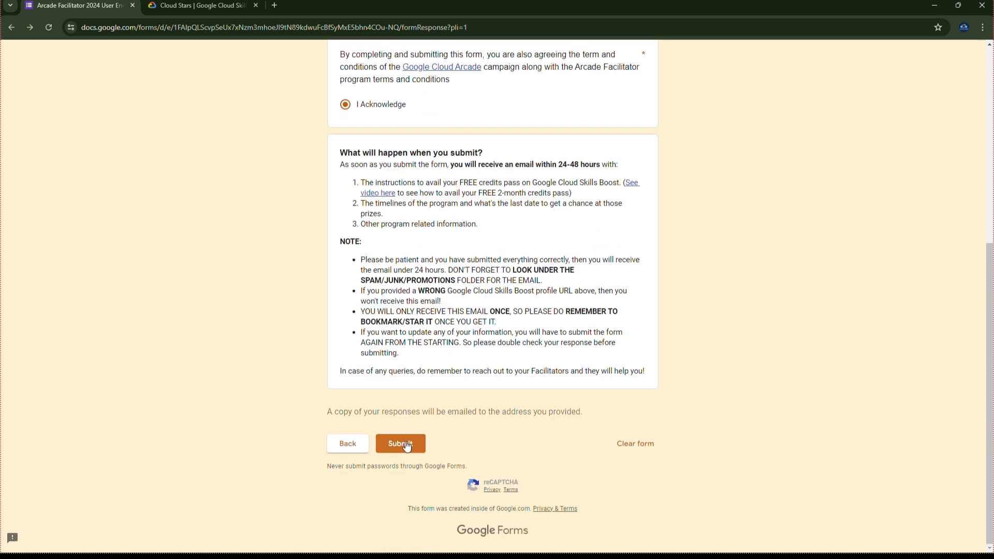
left_click(400, 443)
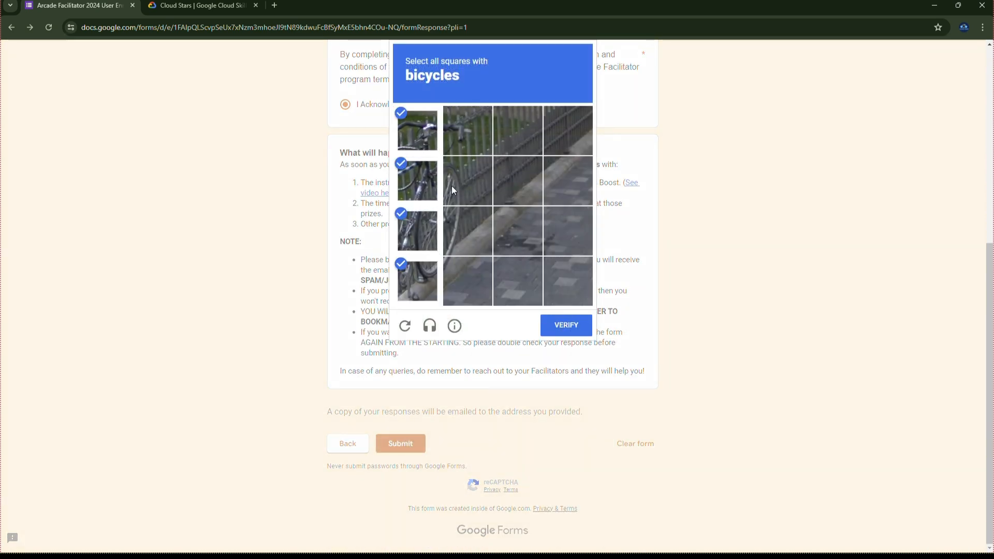
left_click(565, 325)
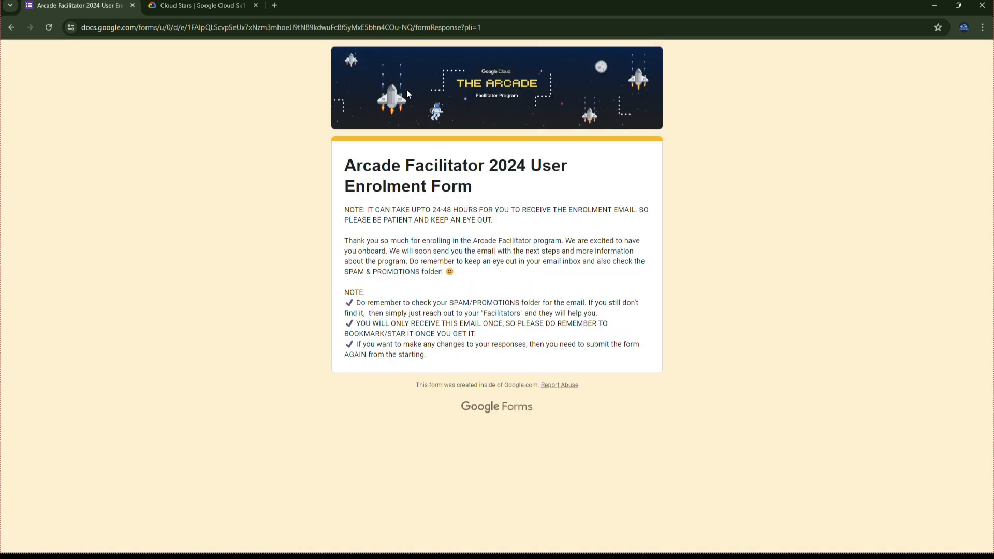
mouse_move(478, 92)
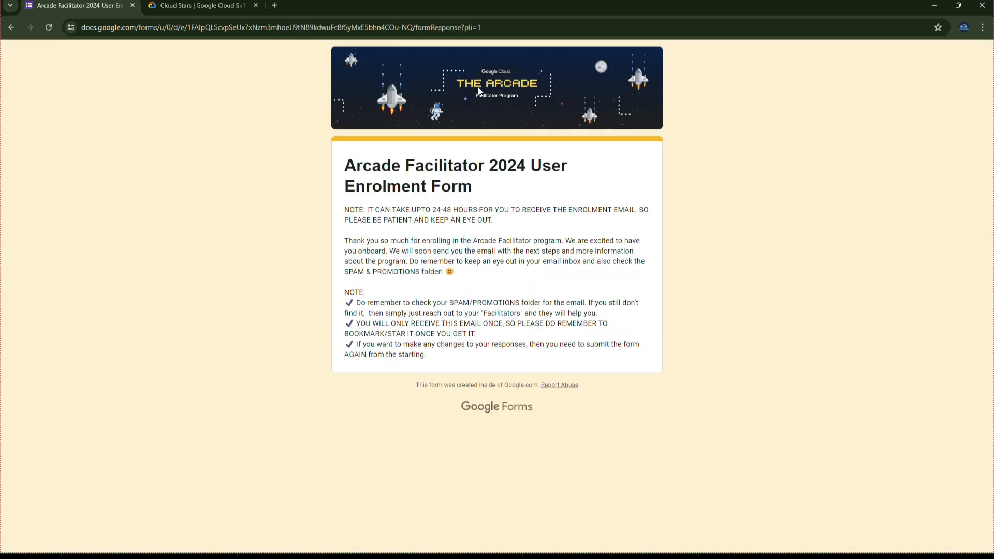